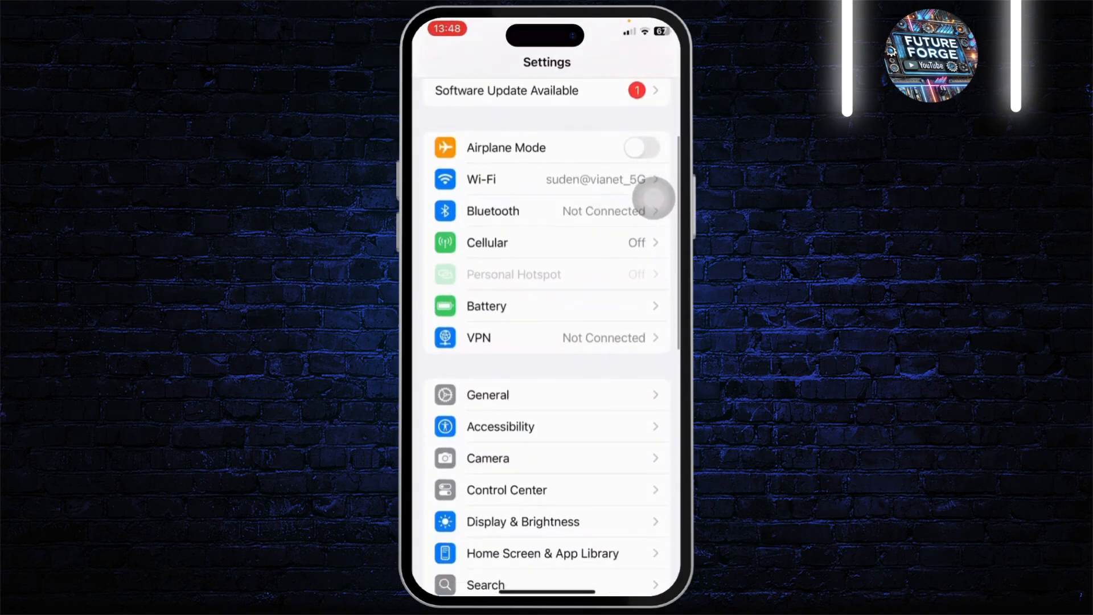
Reach the Transfer or Reset iPhone page from General settings.
left_click(487, 395)
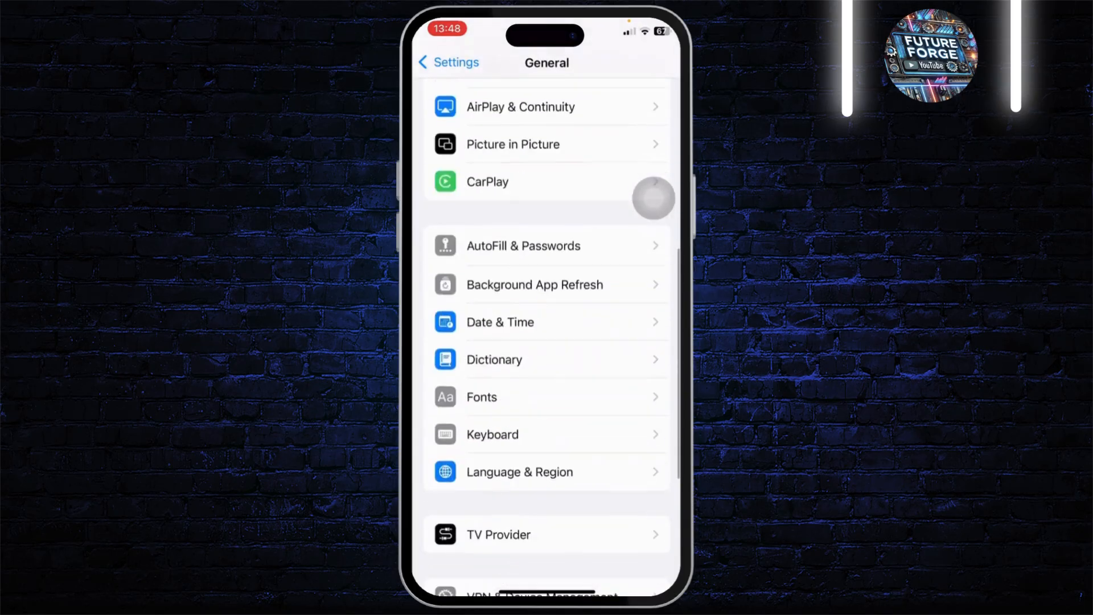
scroll("down", 3)
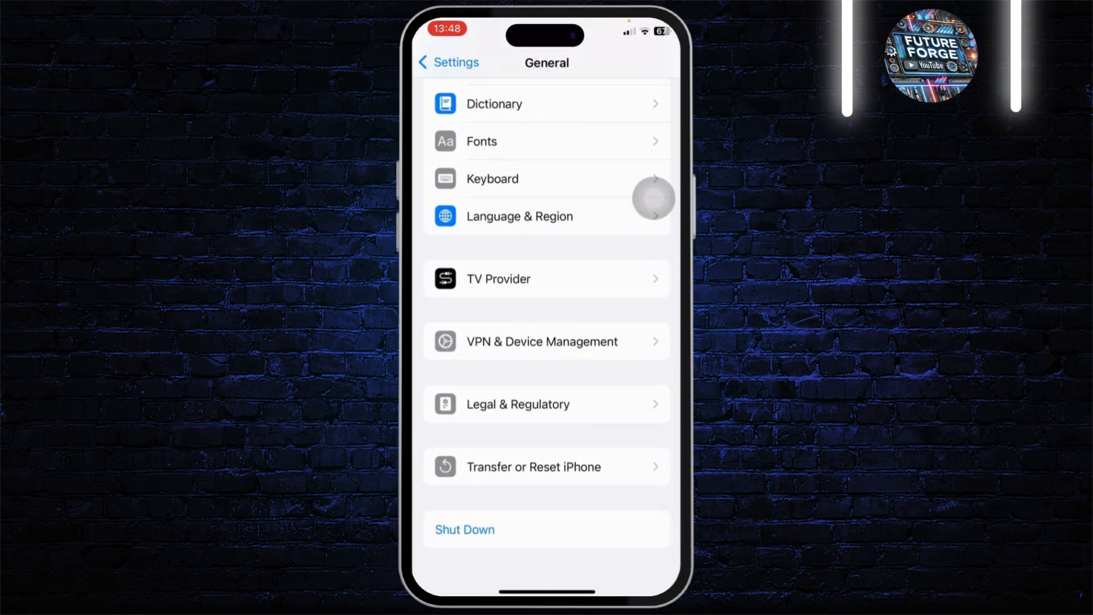
left_click(533, 467)
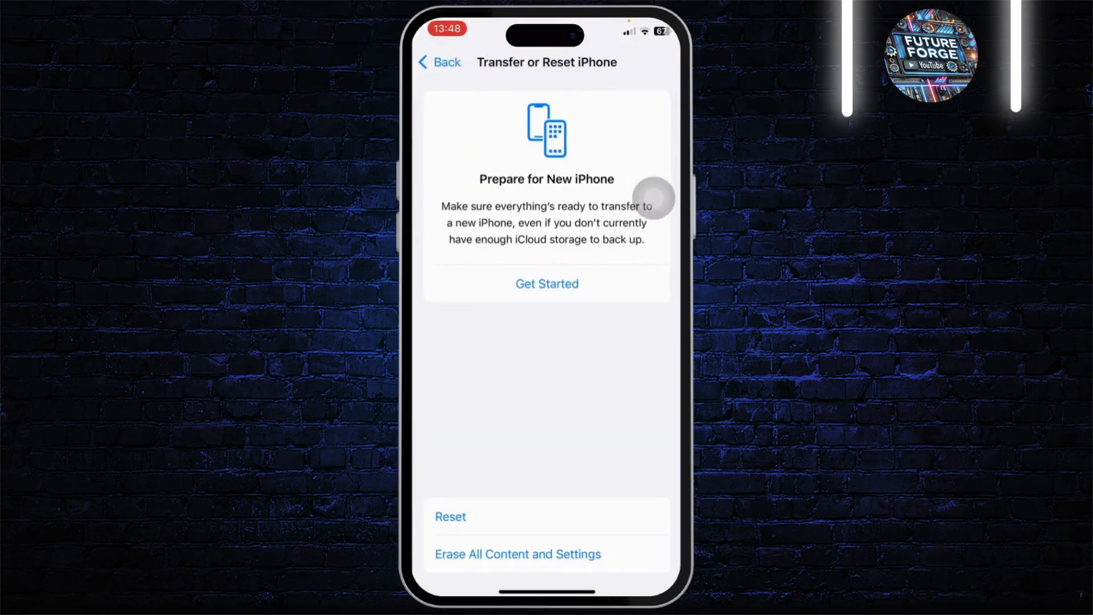
Review the Reset action sheet, dismiss it, and return to General.
left_click(449, 517)
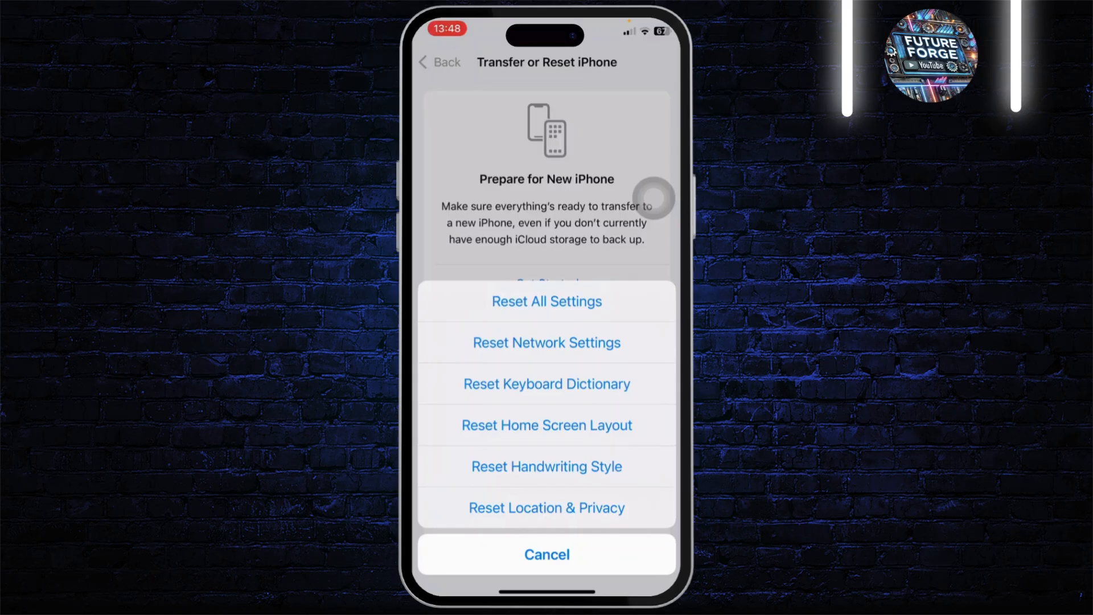
left_click(546, 554)
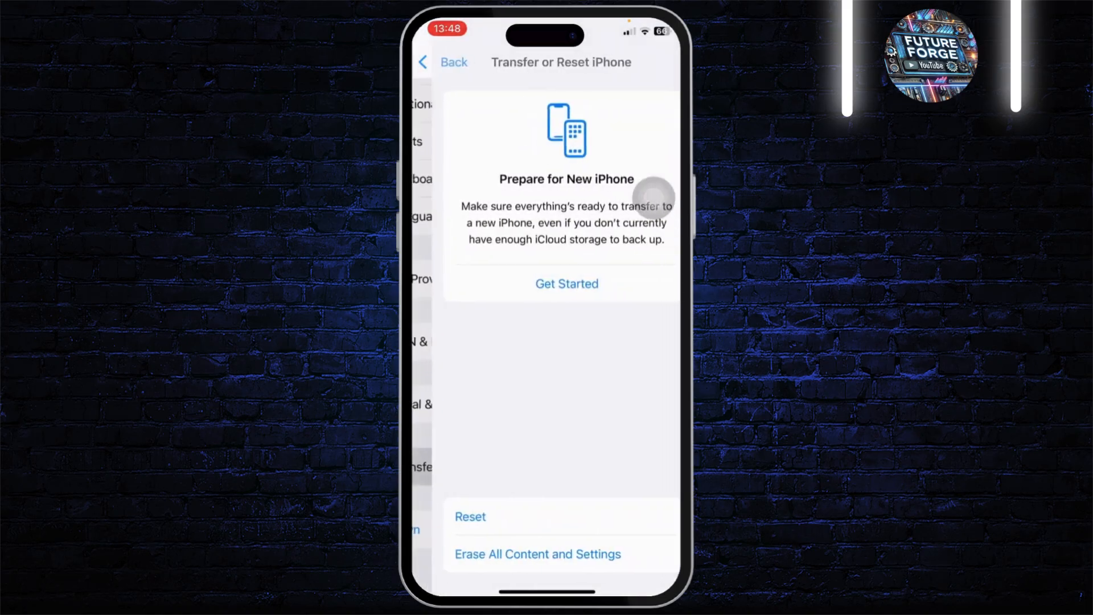
left_click(447, 62)
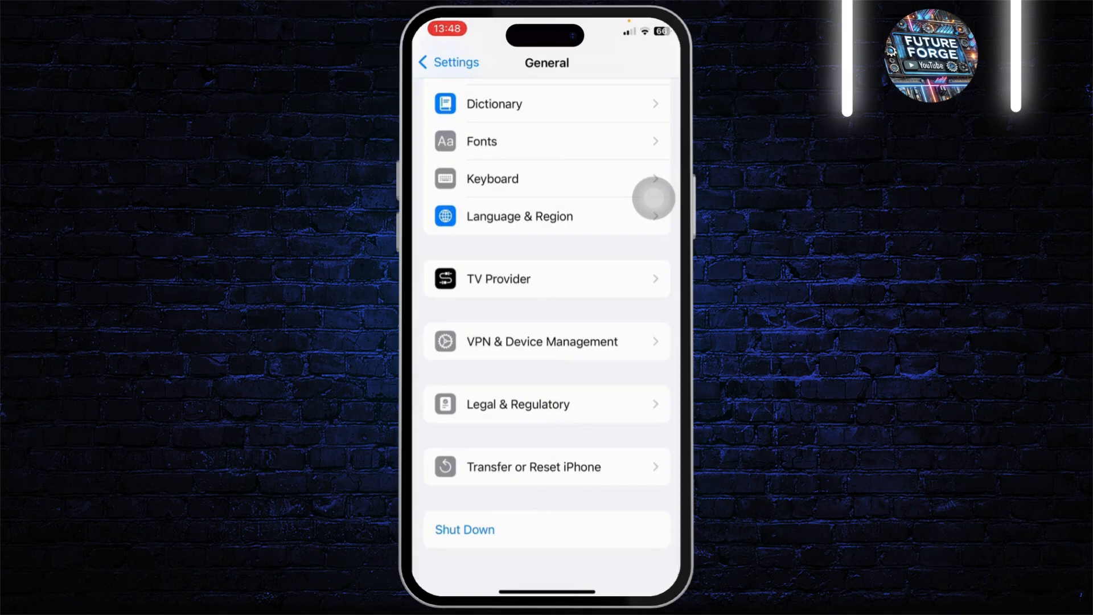
Navigate from Settings through Apps into Safari's settings and down to Advanced.
left_click(448, 61)
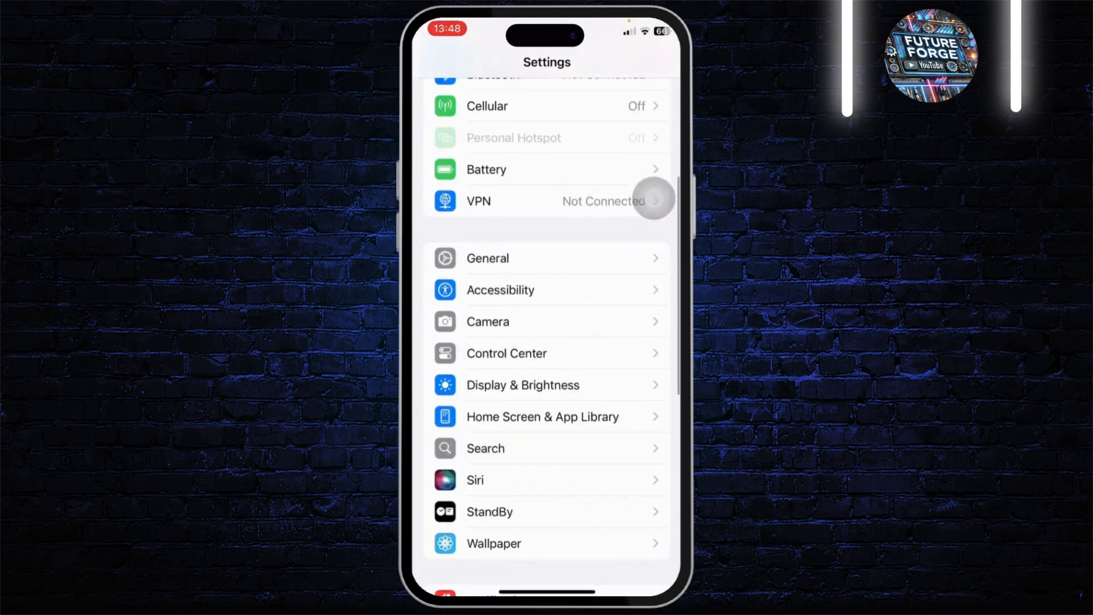
scroll("down", 3)
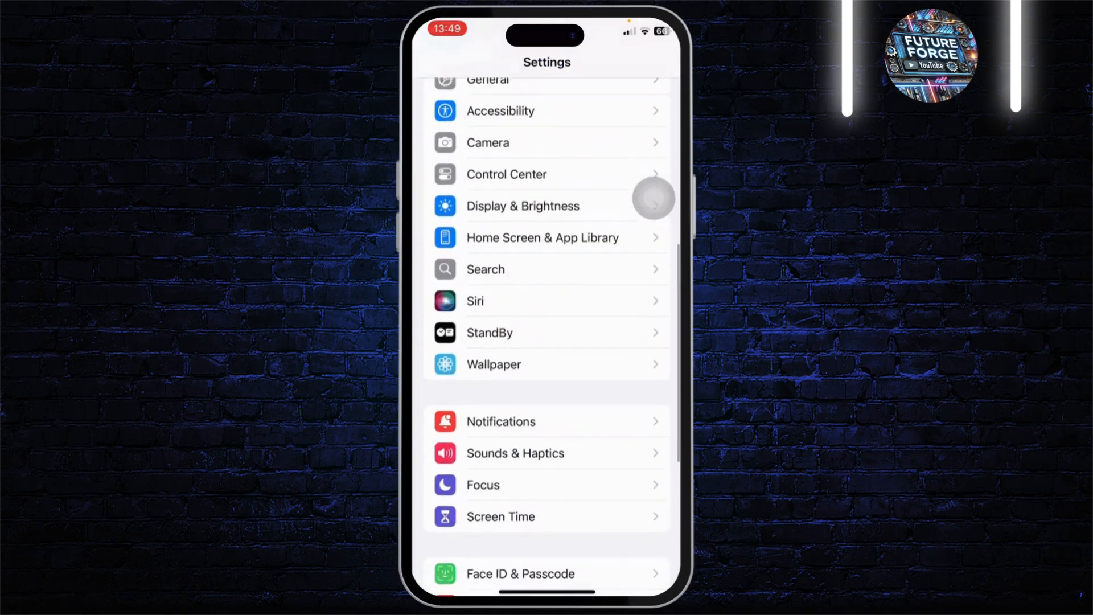
scroll("down", 3)
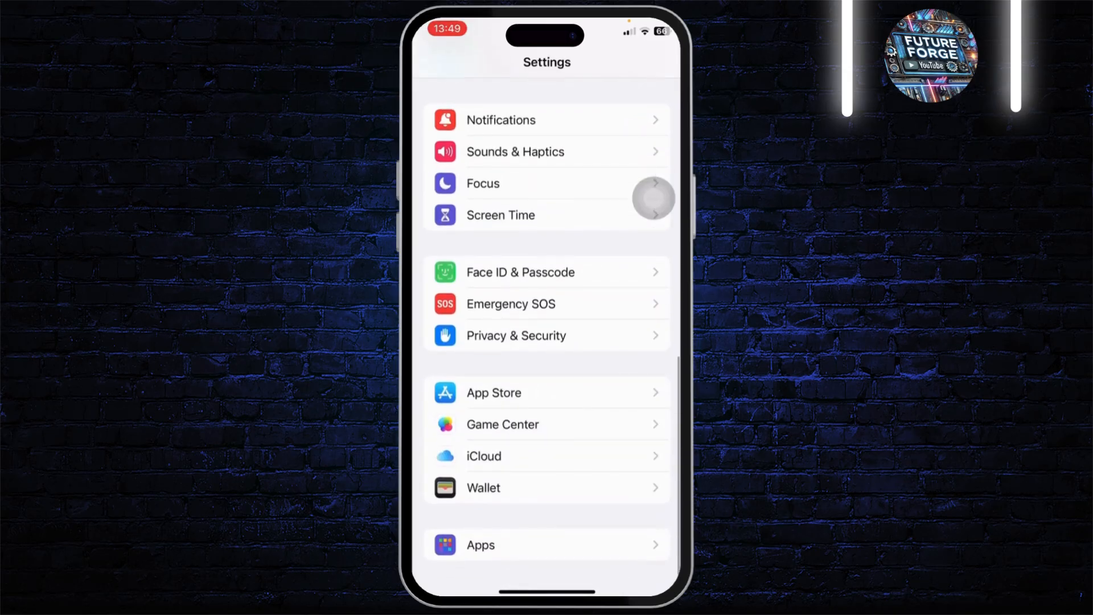
left_click(479, 544)
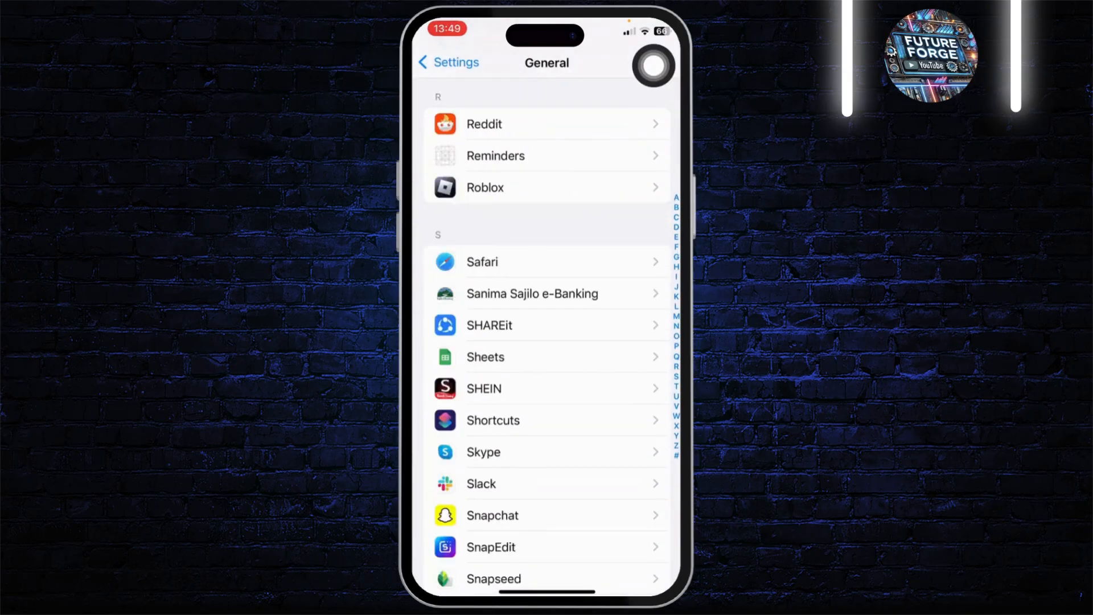
left_click(481, 262)
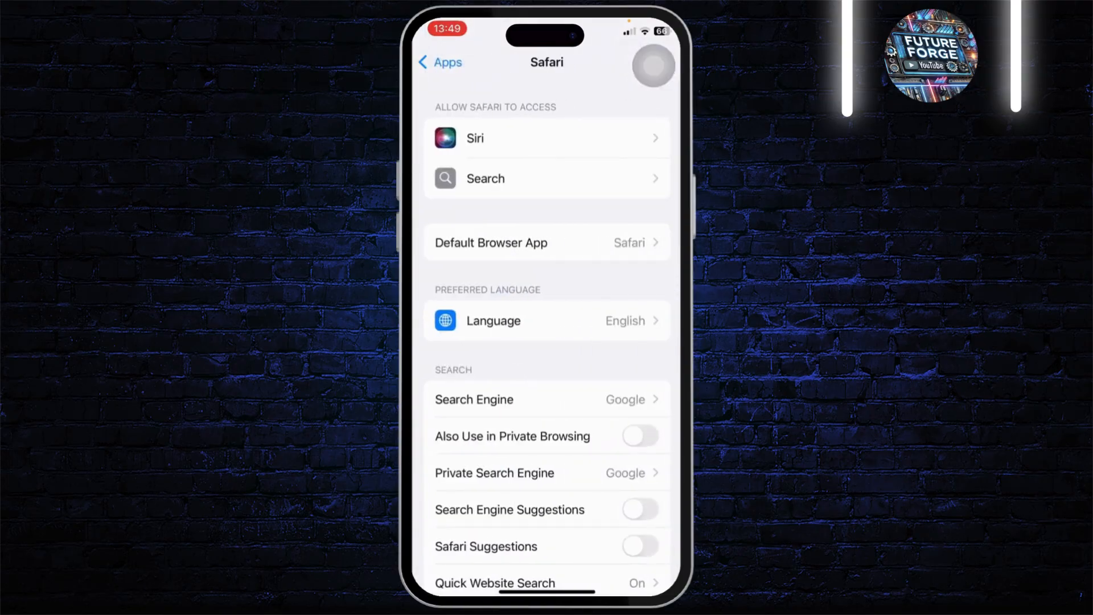
scroll("down", 3)
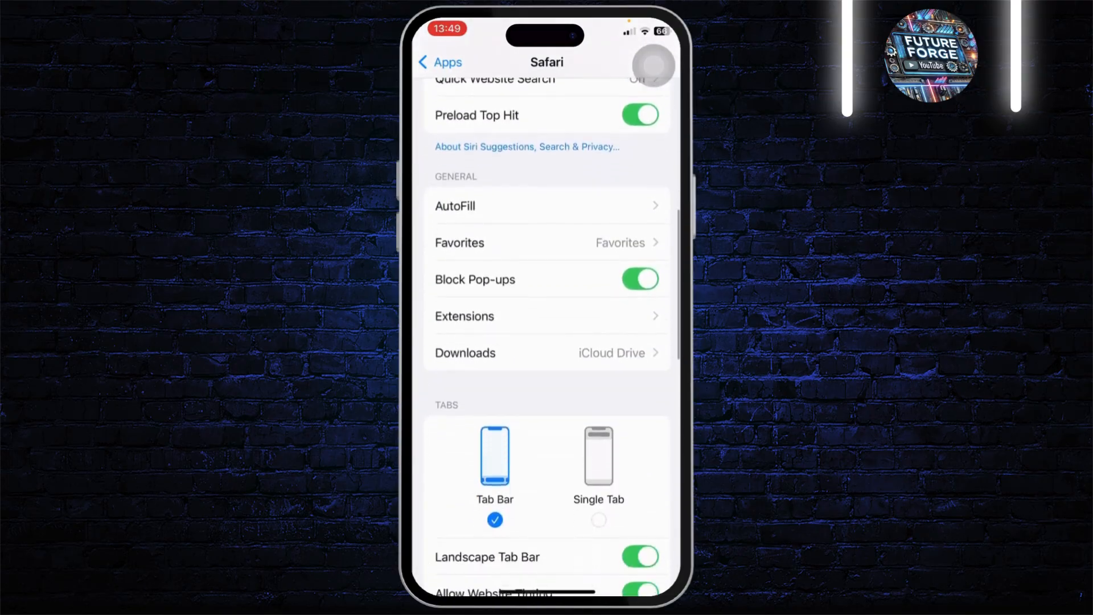
scroll("down", 3)
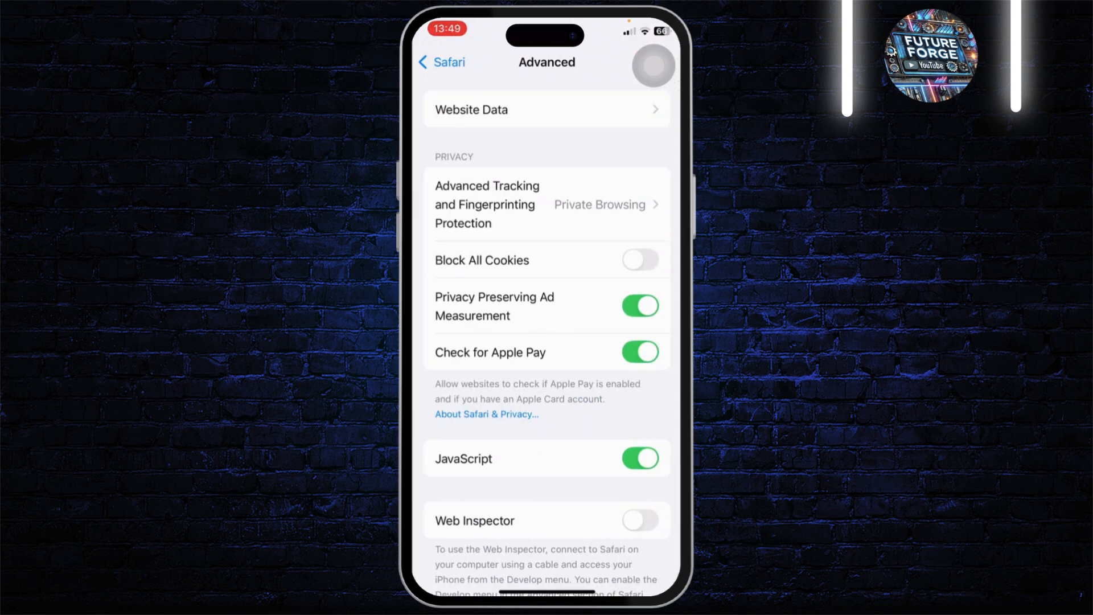
Review Safari's 941 MB Website Data list down to Remove All Website Data, then back out.
left_click(546, 109)
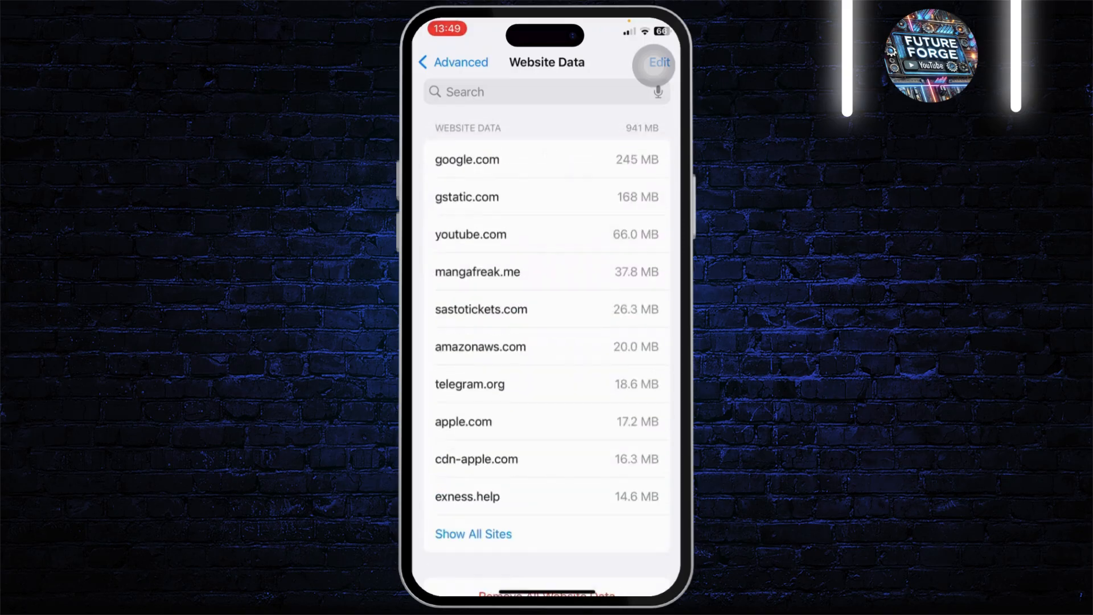
scroll("down", 3)
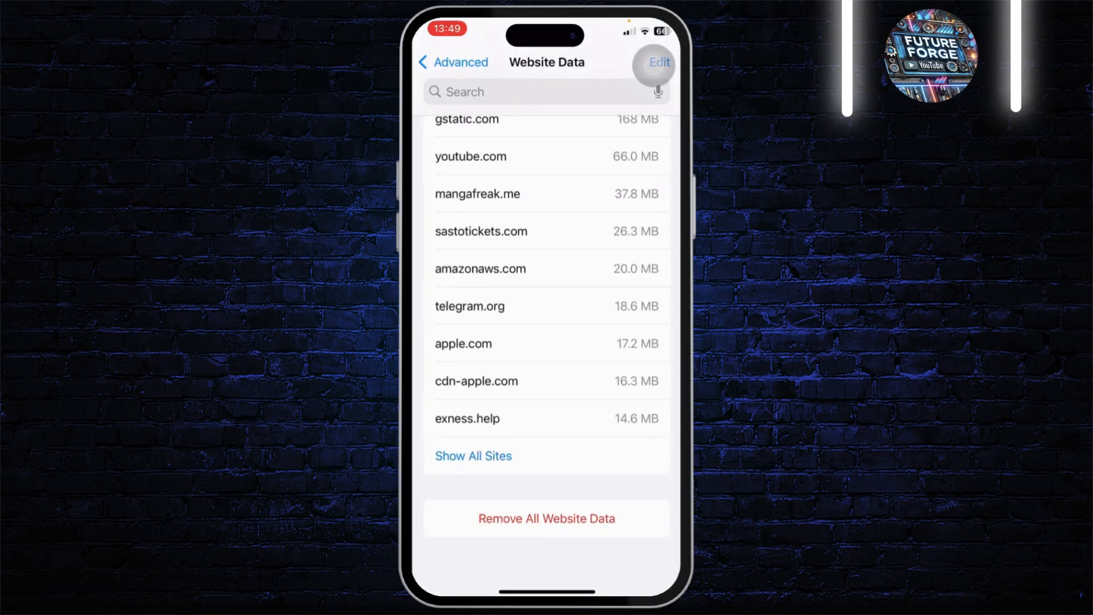
left_click(452, 61)
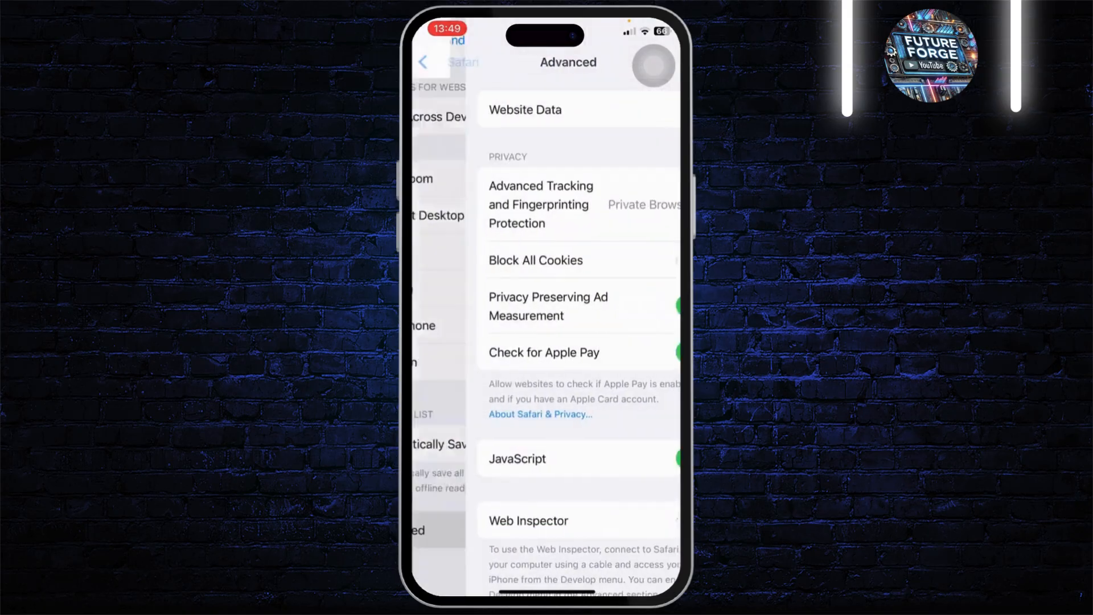
Reach Screen Time's Content & Privacy Restrictions page from the main Settings list.
left_click(423, 62)
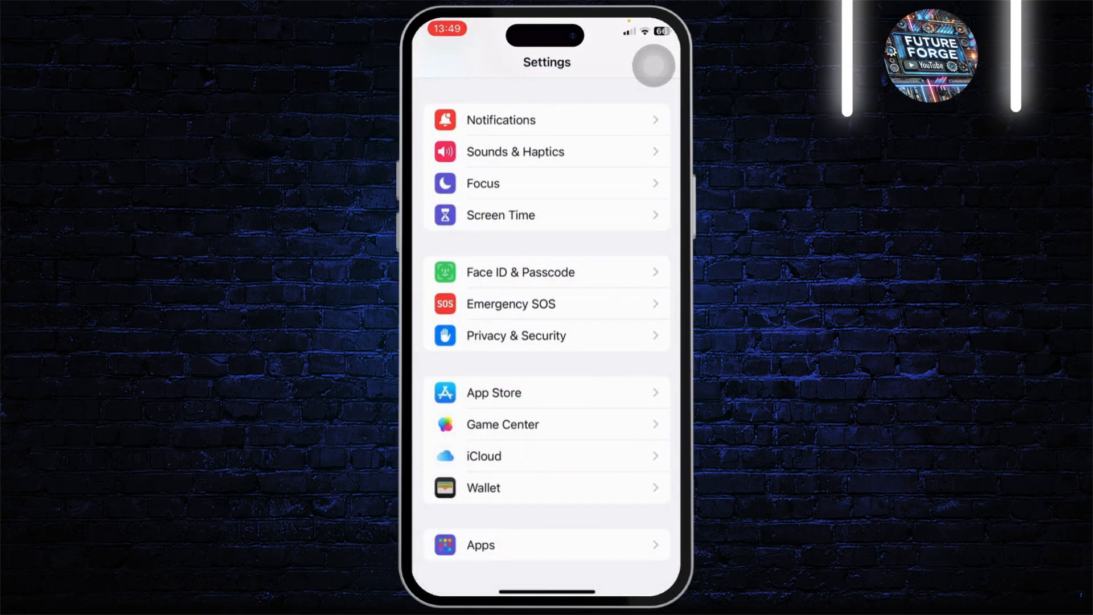
left_click(499, 215)
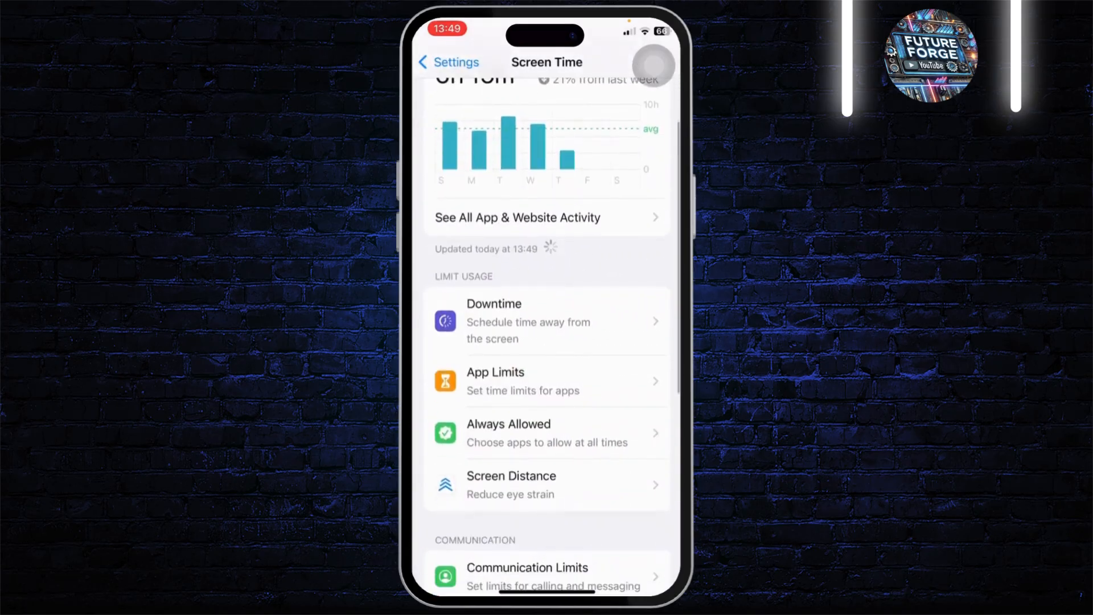
scroll("down", 3)
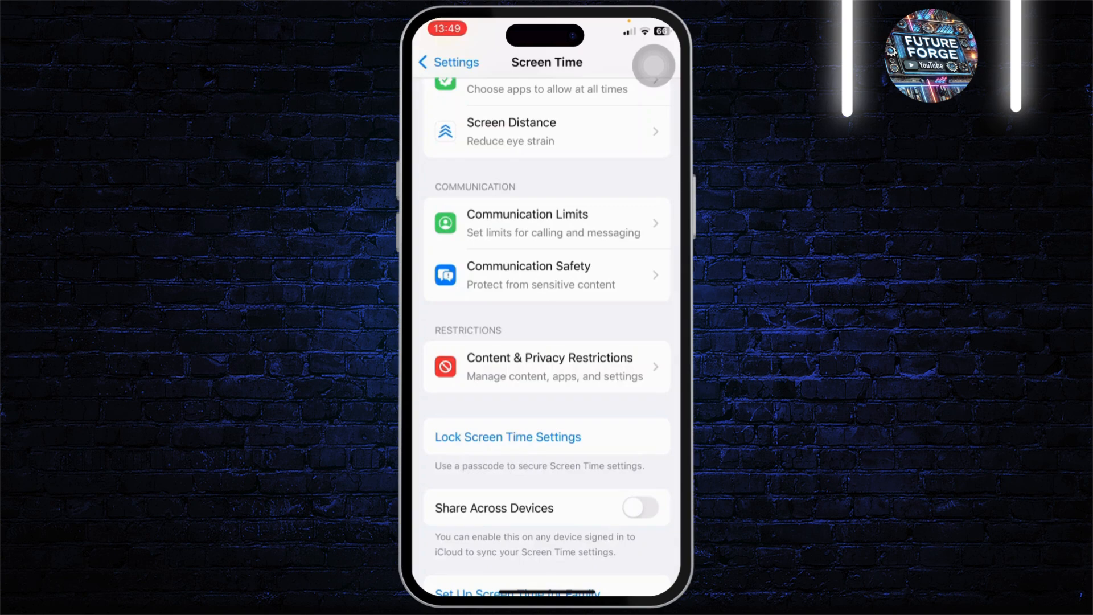
left_click(549, 366)
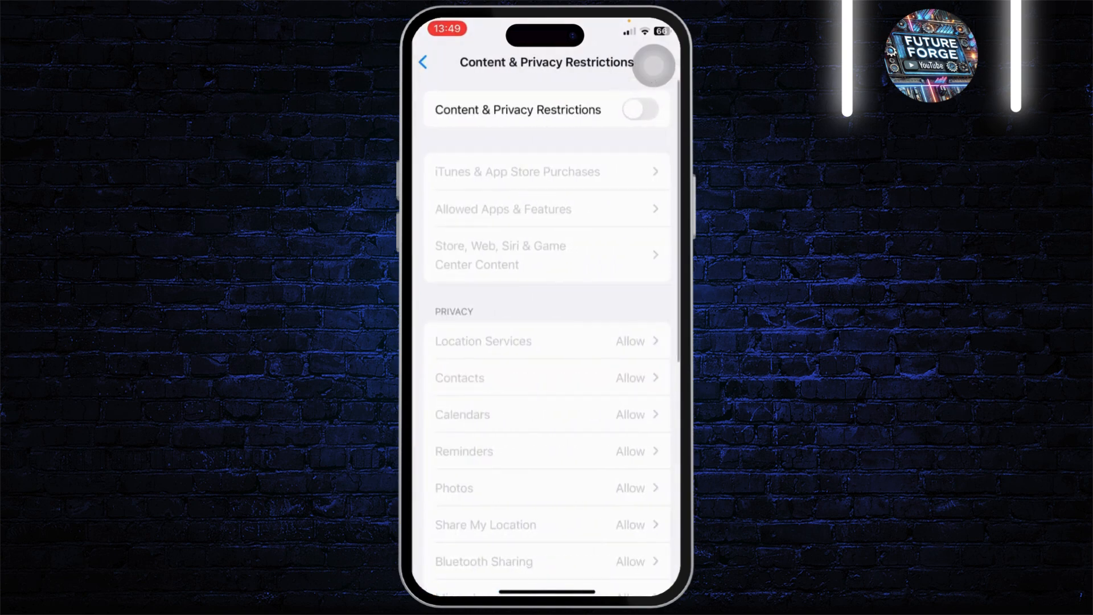
Switch on Content & Privacy Restrictions and set Web Content to Unrestricted.
left_click(639, 109)
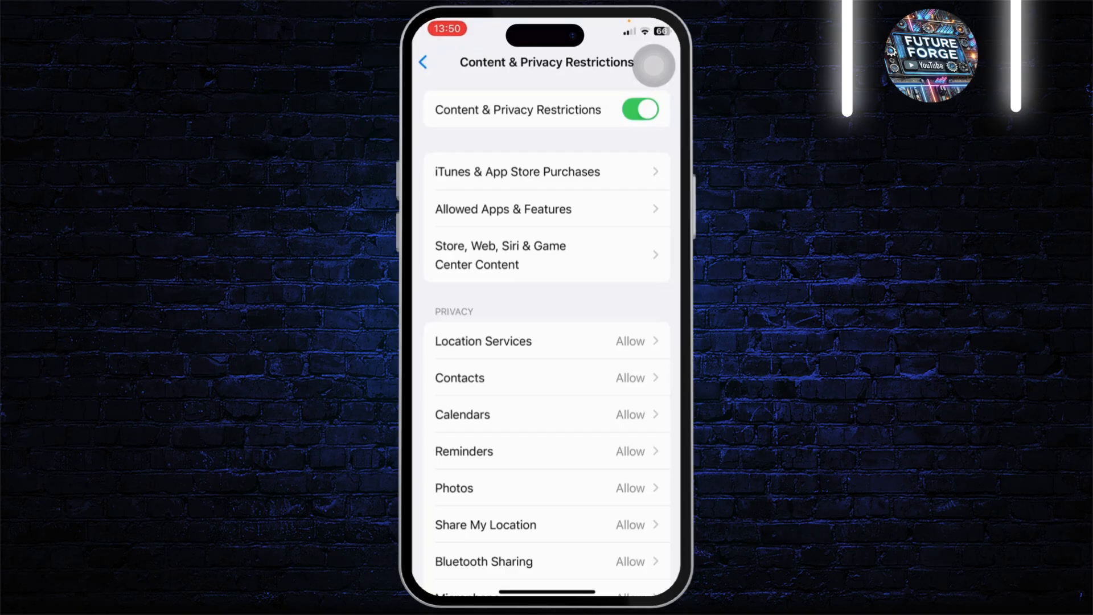
left_click(545, 254)
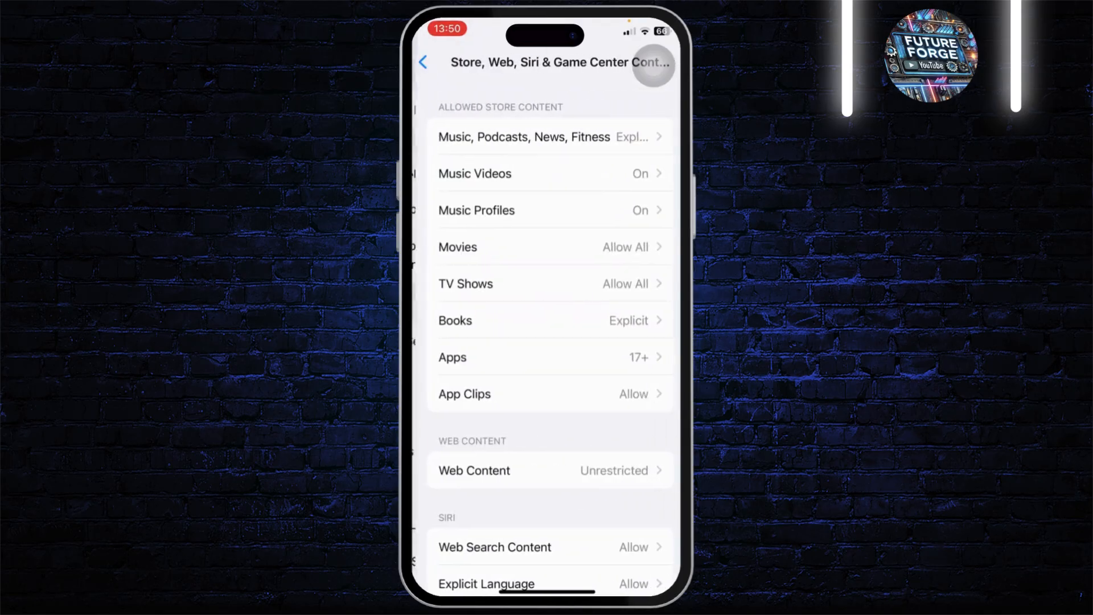
left_click(474, 470)
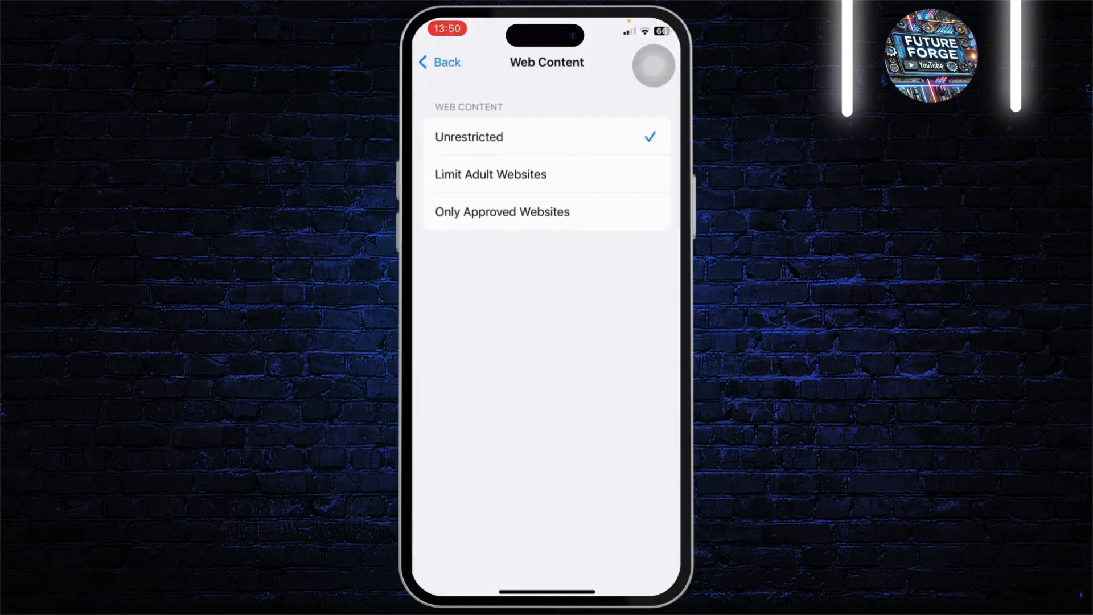